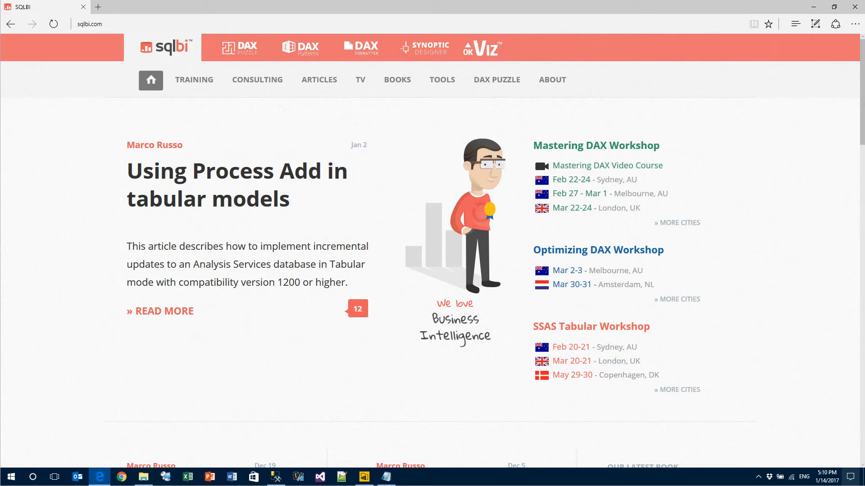
pyautogui.moveTo(452, 90)
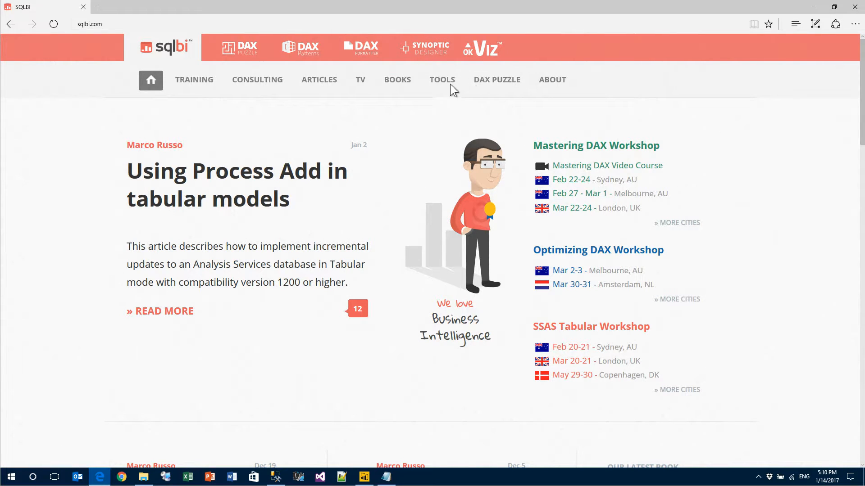
# Reach the VertiPaq Analyzer tool page through the sqlbi.com Tools section
pyautogui.click(442, 79)
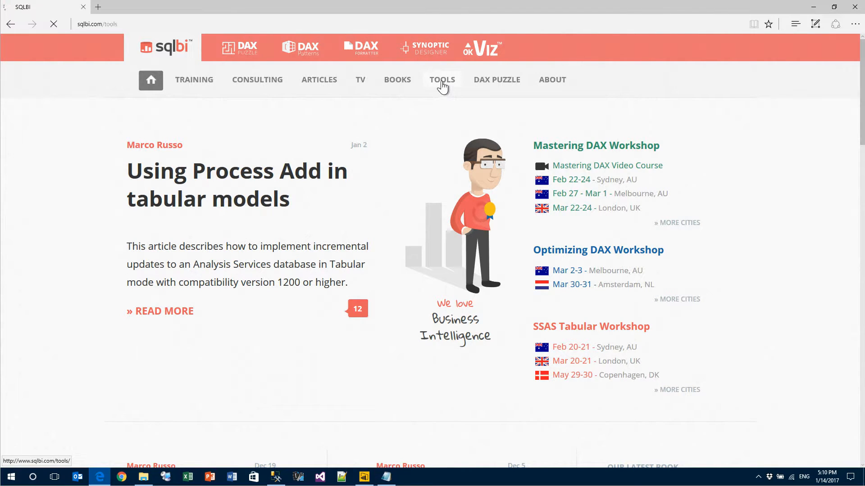
pyautogui.click(442, 79)
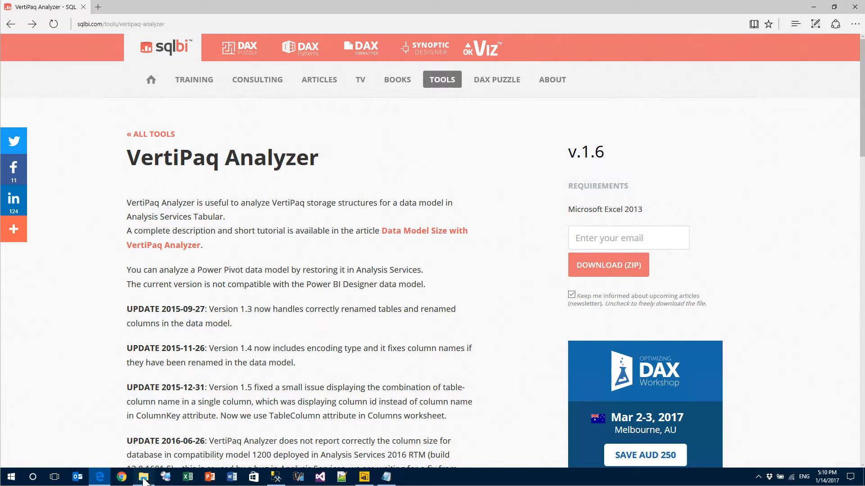
# Launch VertiPaq Analyzer 1.7 - 1200.xlsm from its folder in File Explorer
pyautogui.click(144, 478)
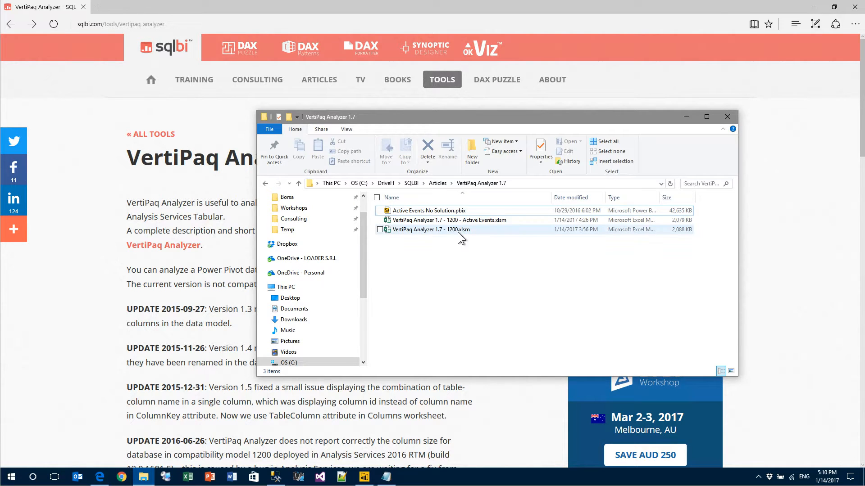
pyautogui.doubleClick(430, 230)
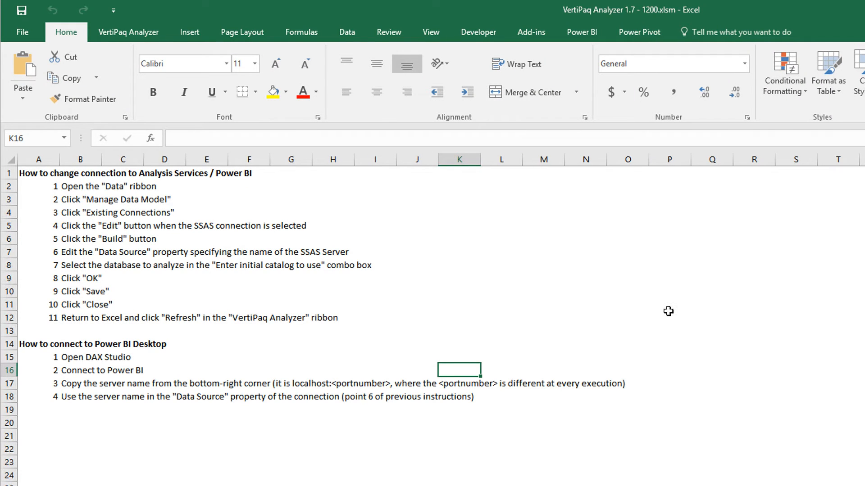
pyautogui.moveTo(634, 46)
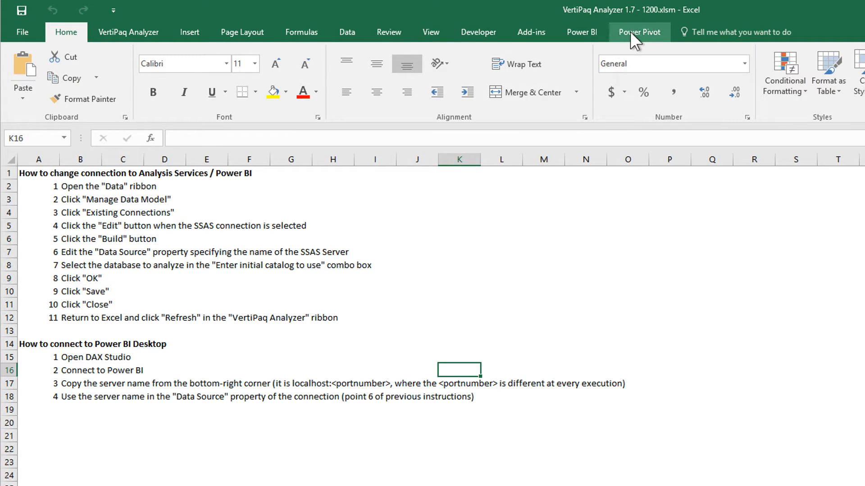
# Open the Power Pivot Manage window showing the workbook's data model
pyautogui.click(639, 32)
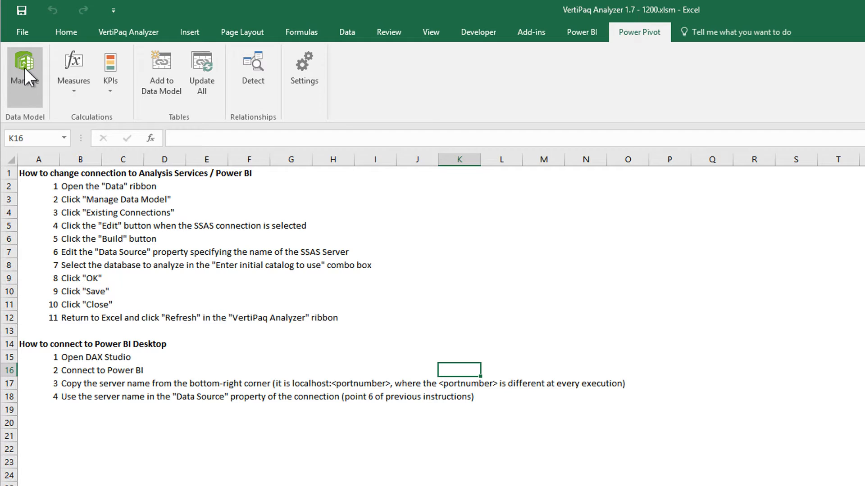
pyautogui.click(25, 68)
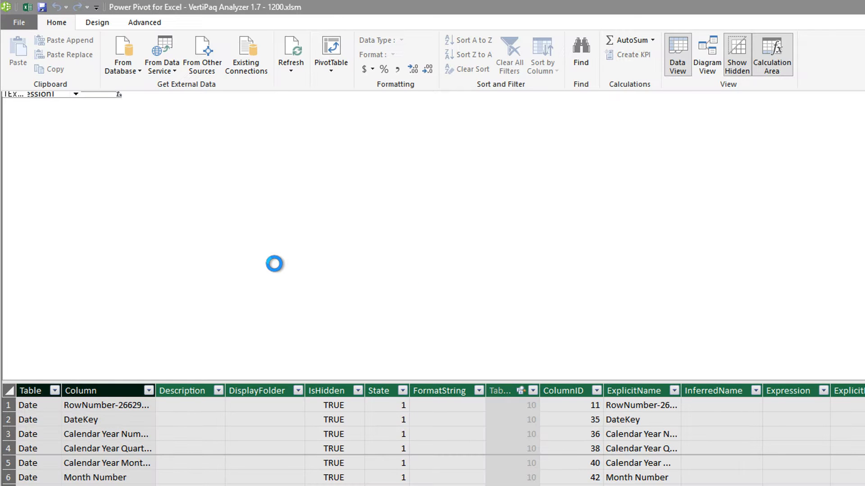
# Edit the SSAS connection to use localhost\tabular2016 with Audience2016 as initial catalog and save it
pyautogui.click(246, 54)
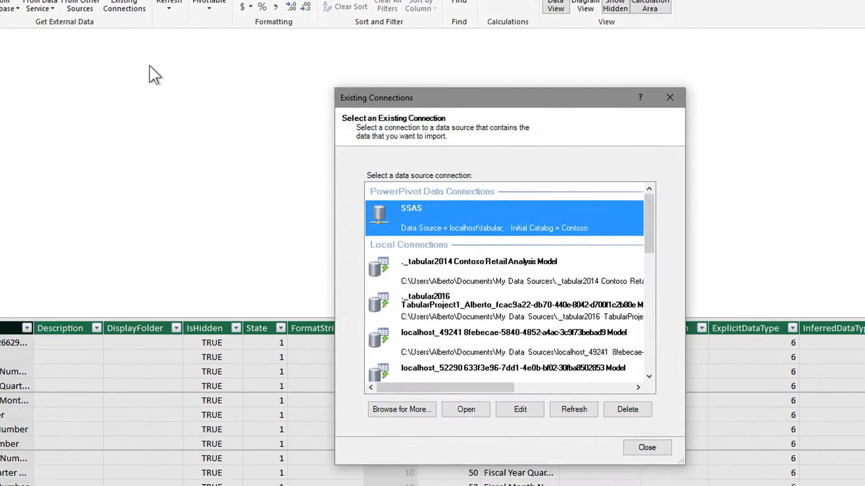
pyautogui.click(519, 409)
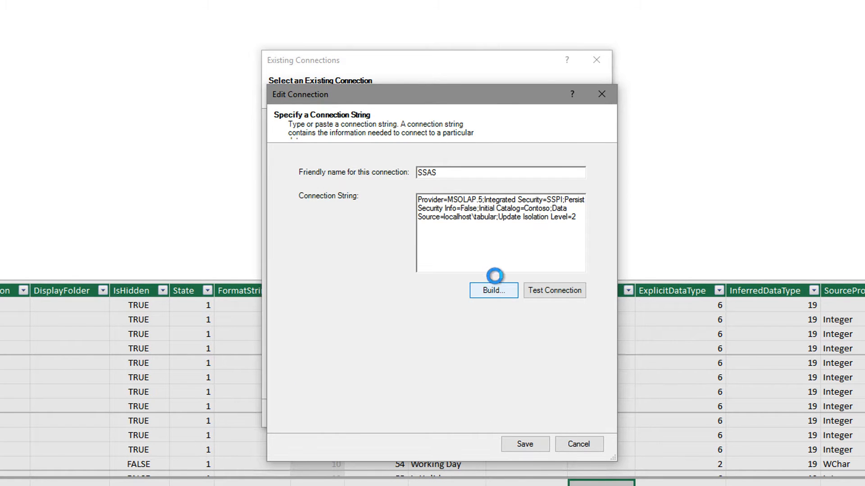
pyautogui.click(494, 290)
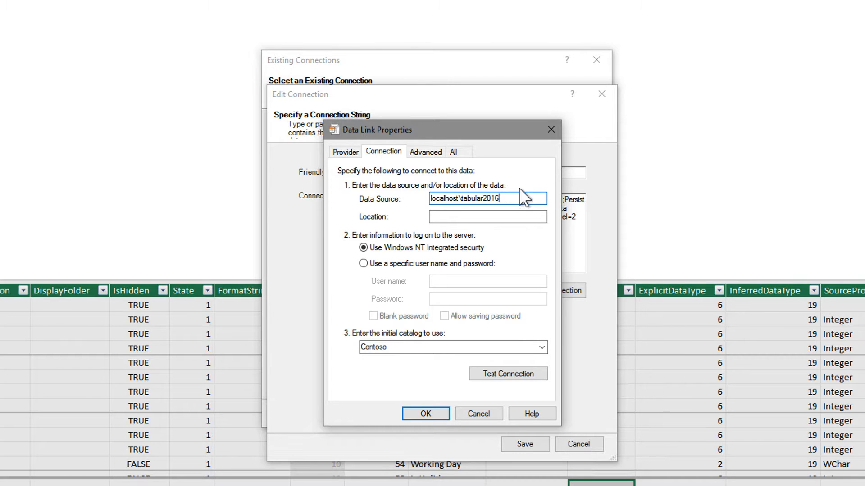
pyautogui.click(541, 348)
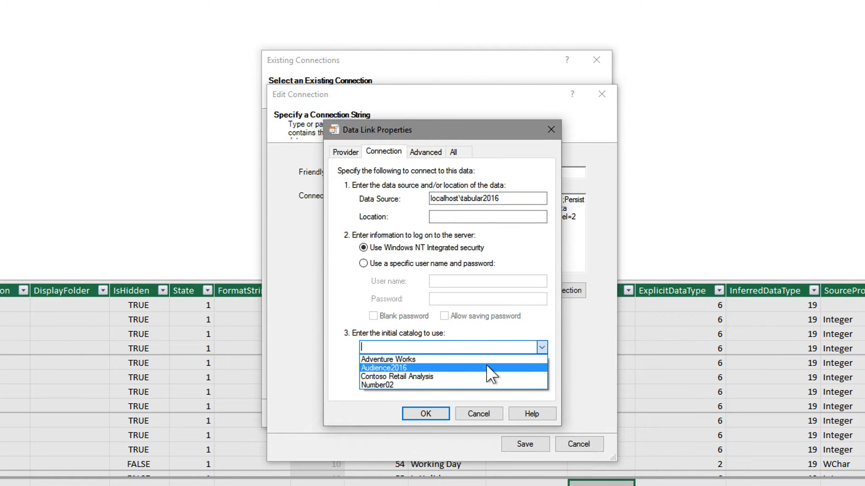
pyautogui.click(384, 367)
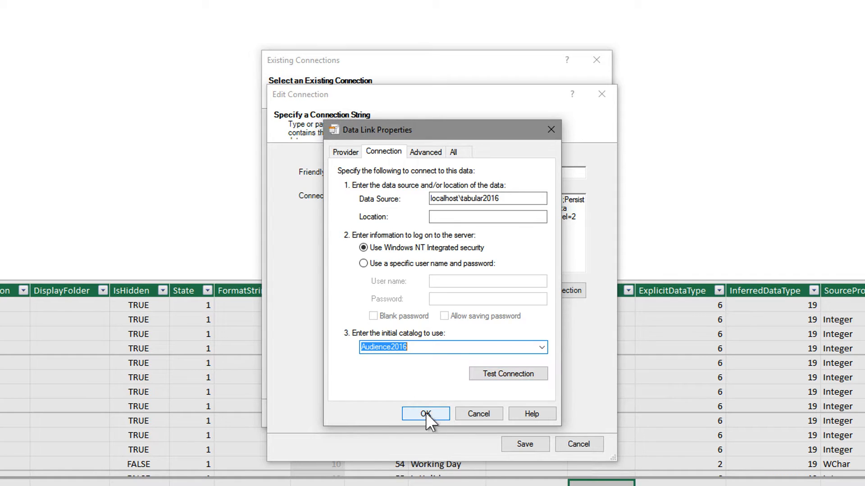
pyautogui.click(425, 414)
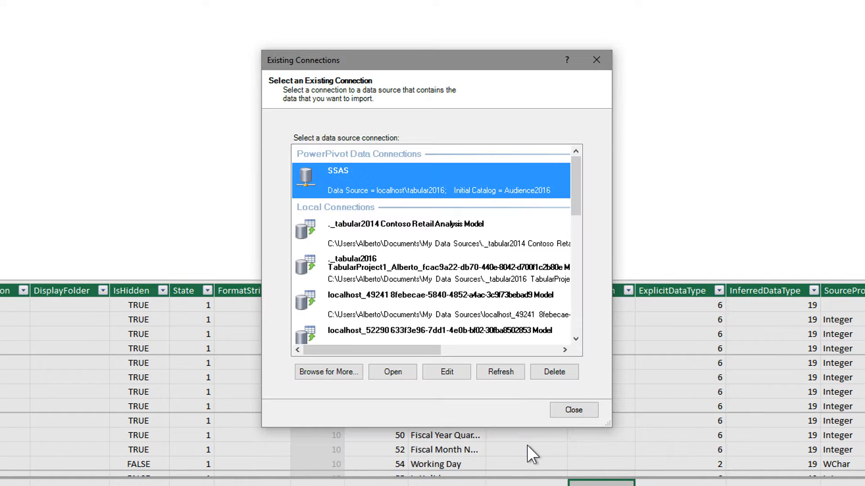
pyautogui.click(574, 409)
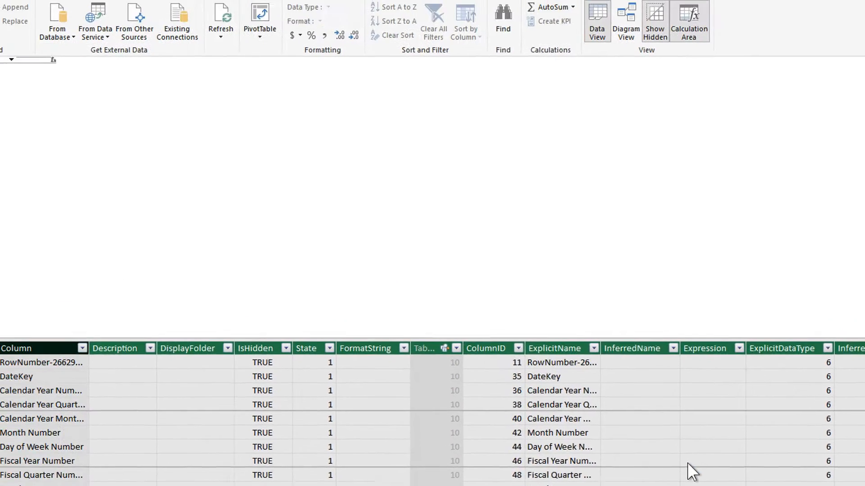
# Run Refresh All in Power Pivot and dismiss the successful Data Refresh report
pyautogui.click(317, 76)
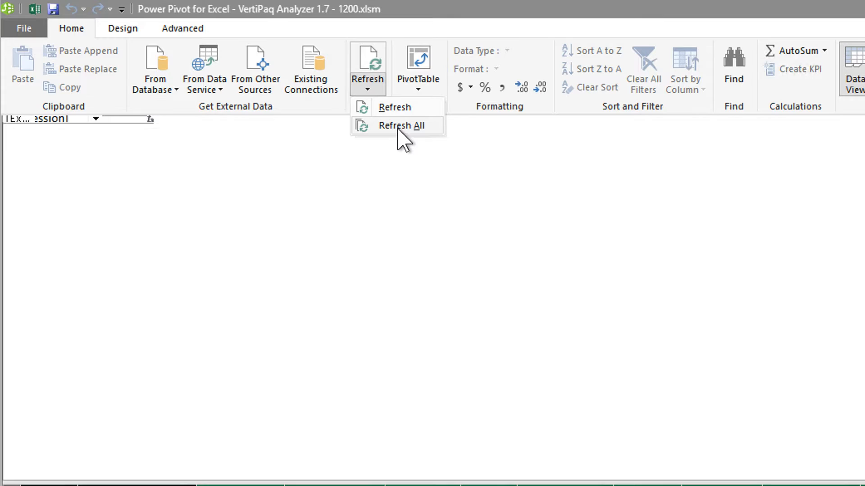
pyautogui.click(399, 125)
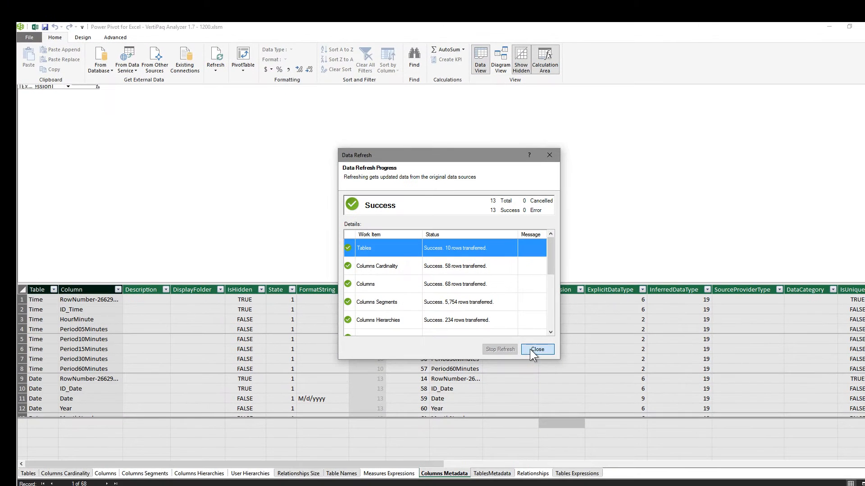
pyautogui.click(537, 350)
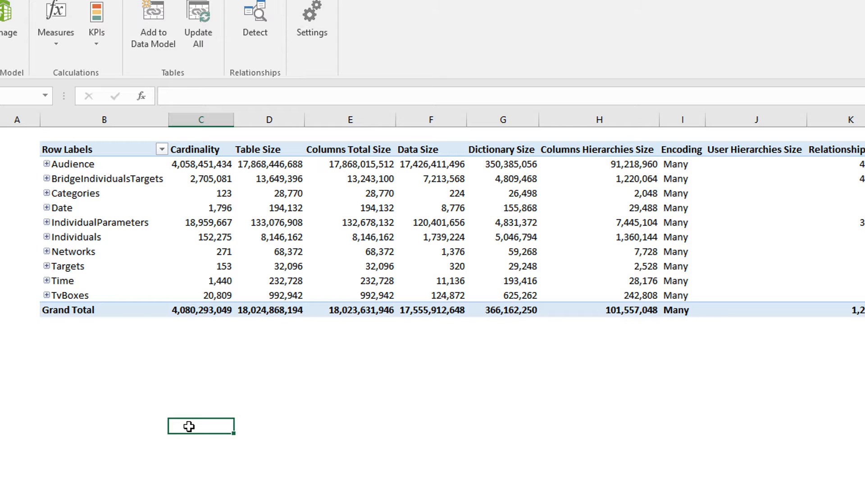
pyautogui.moveTo(88, 252)
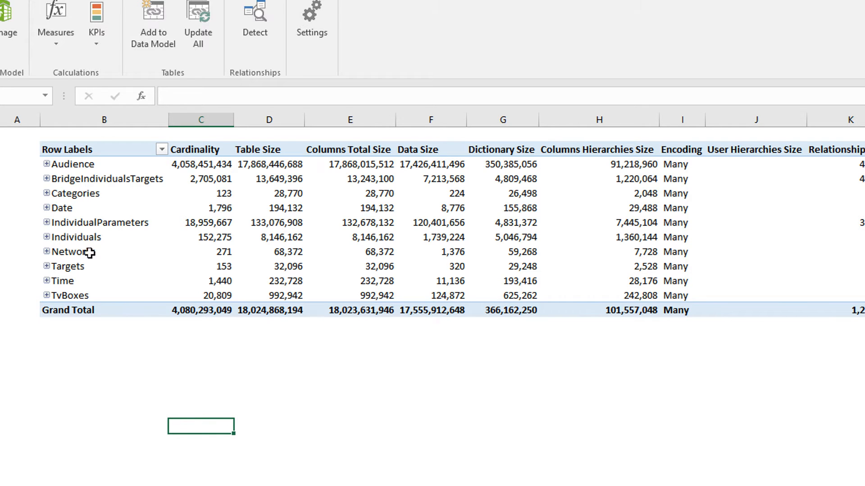
# Expand the Audience table in the Tables pivot to show per-column cardinality, sizes and encoding
pyautogui.click(47, 164)
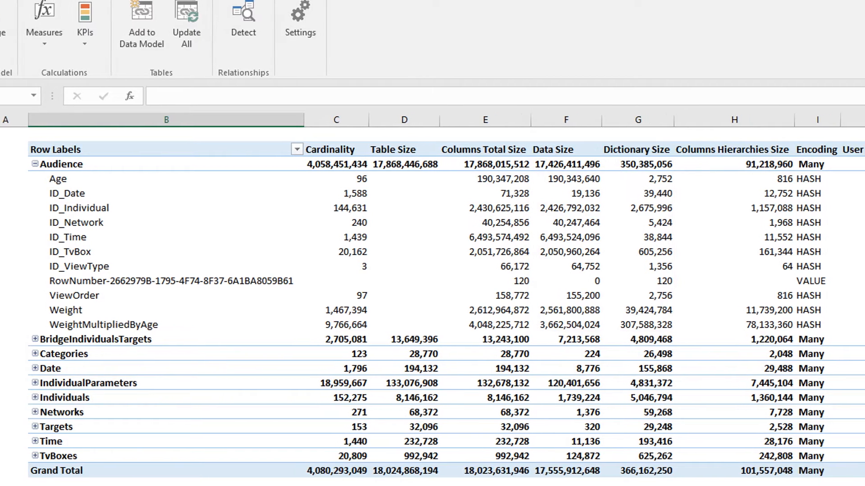
pyautogui.hscroll(3)
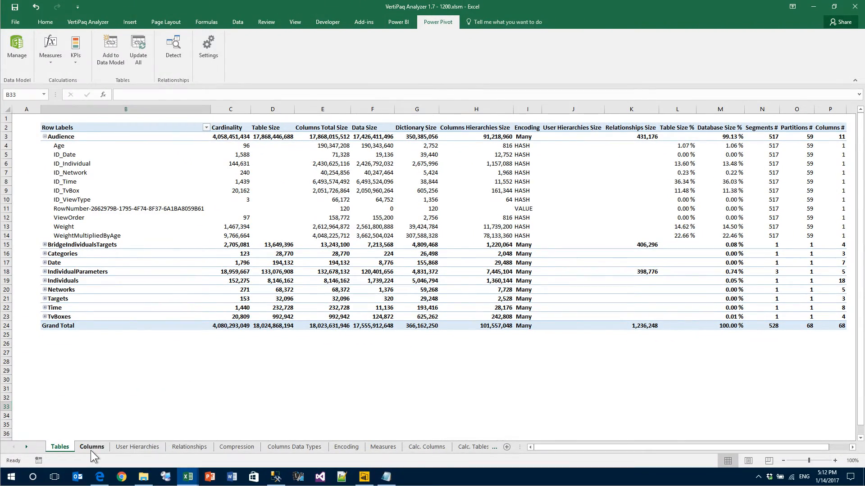
# Review the Columns sheet of column sizes, then move to the User Hierarchies sheet
pyautogui.click(92, 447)
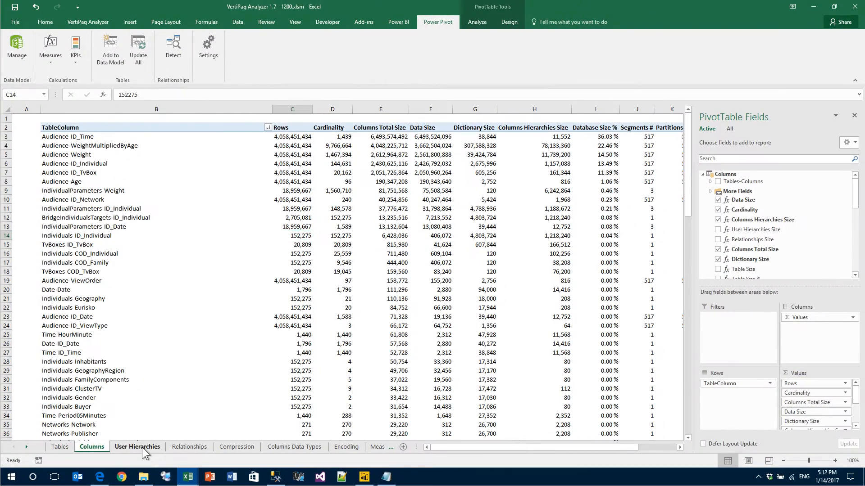
pyautogui.click(137, 446)
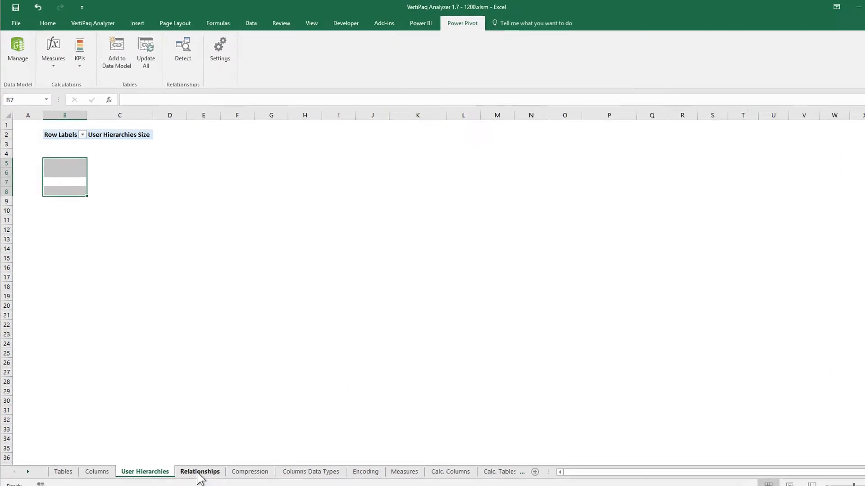
# Show the Relationships sheet with each relationship's size and from/to cardinalities
pyautogui.click(200, 472)
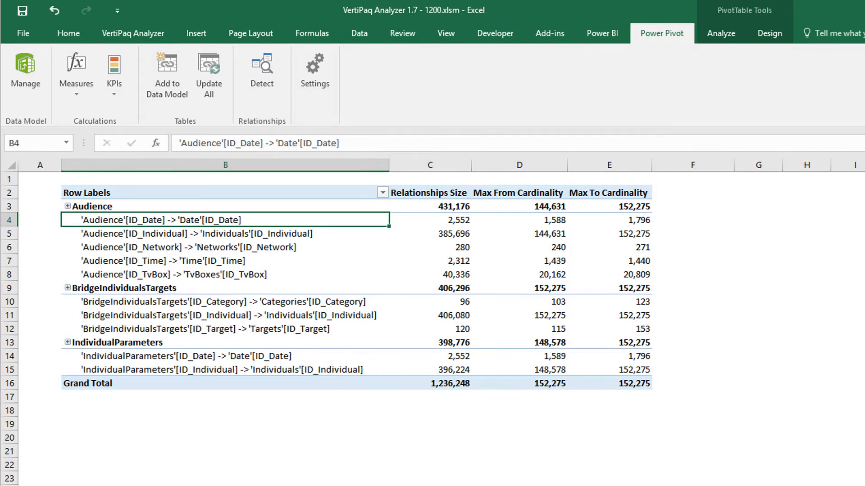
pyautogui.moveTo(219, 462)
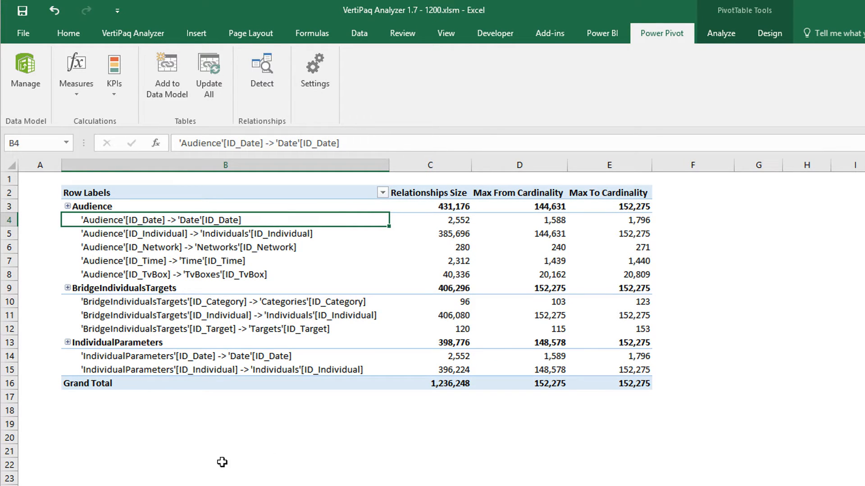
pyautogui.moveTo(255, 435)
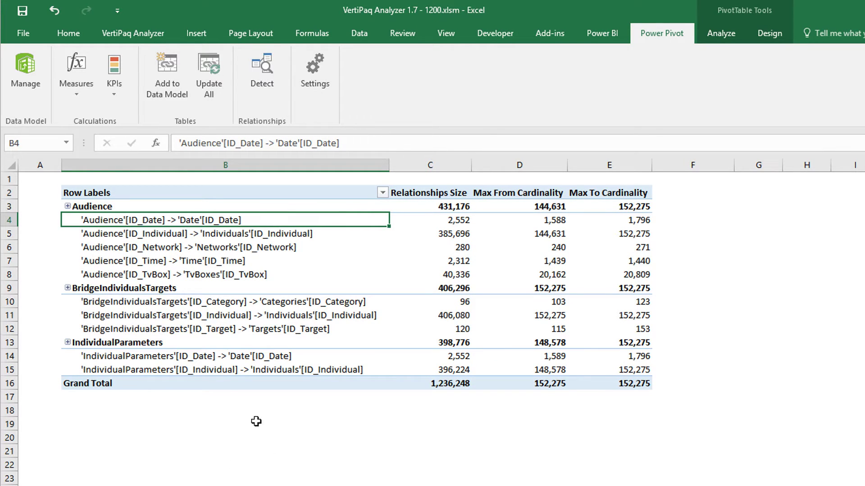
pyautogui.moveTo(210, 226)
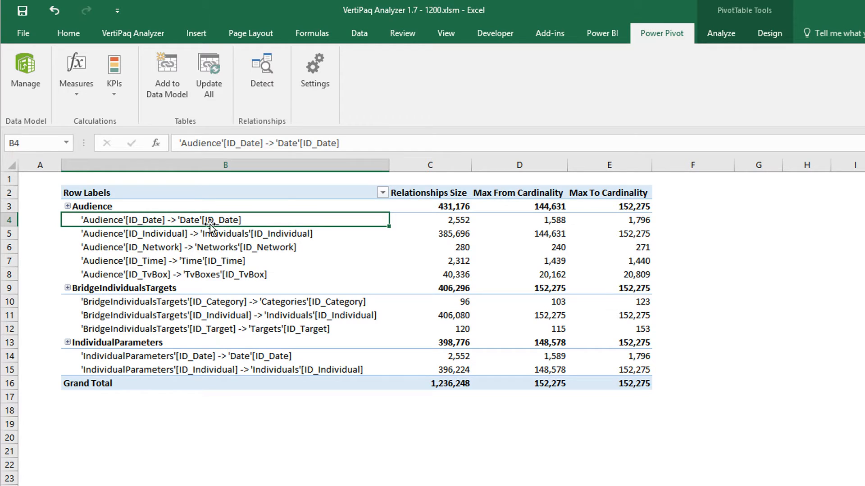
pyautogui.moveTo(338, 450)
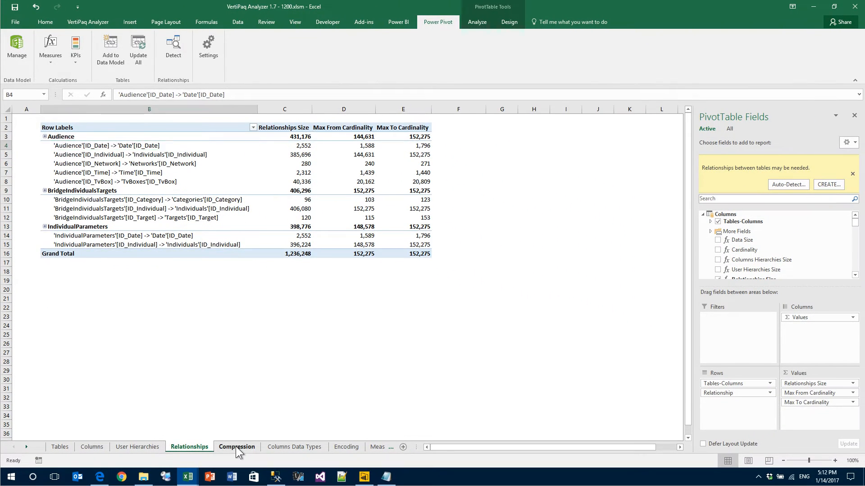
# Visit the Compression, Columns Data Types, Encoding and Measures sheets in turn
pyautogui.click(237, 447)
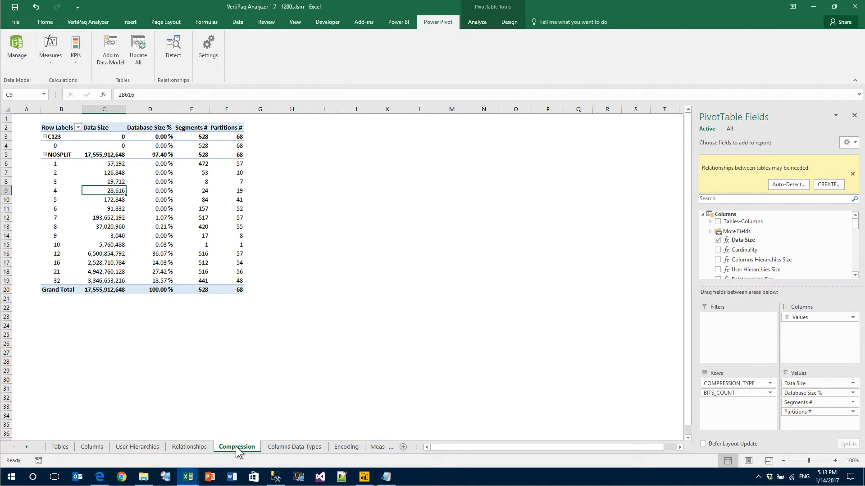
pyautogui.click(294, 447)
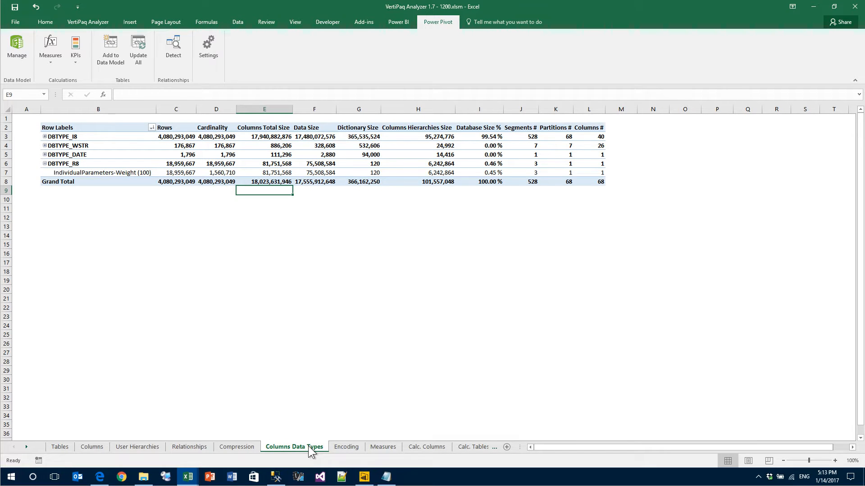
pyautogui.click(346, 446)
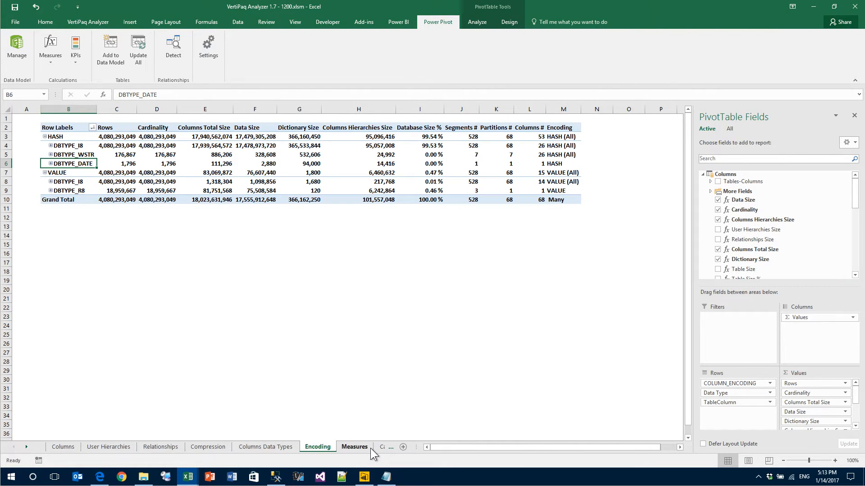
pyautogui.click(354, 447)
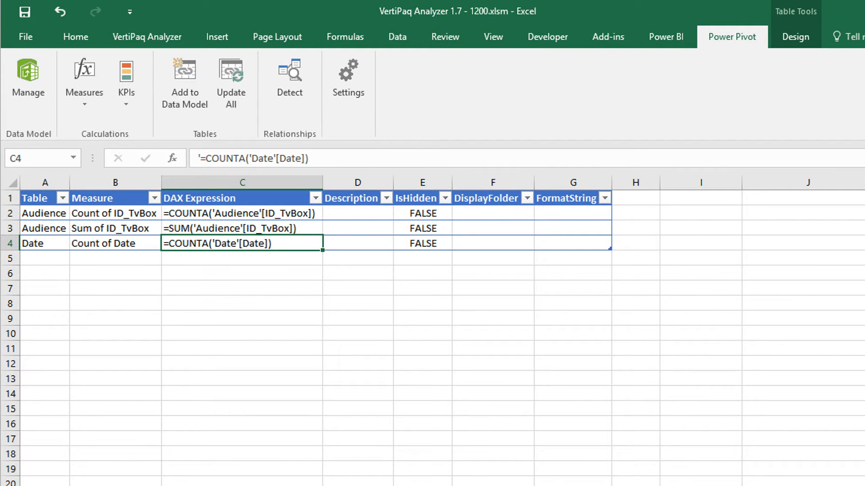
pyautogui.moveTo(332, 355)
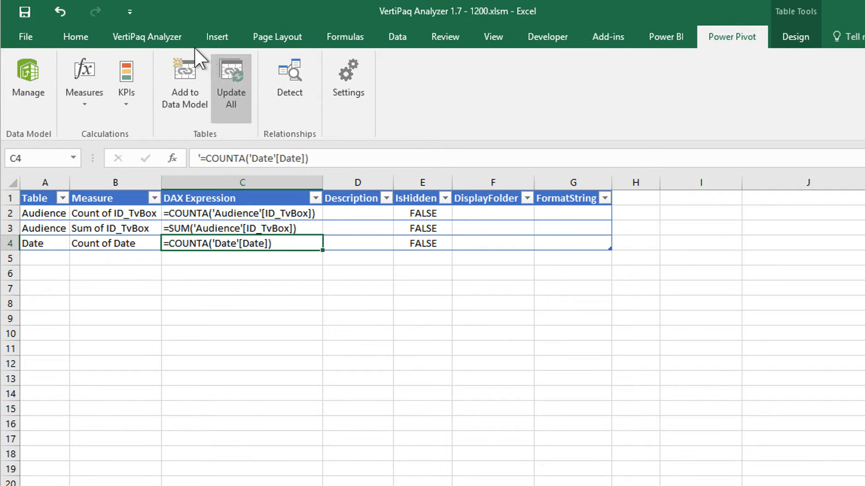
# Run Format DAX expressions from the VertiPaq Analyzer ribbon to reformat the three measures
pyautogui.click(145, 37)
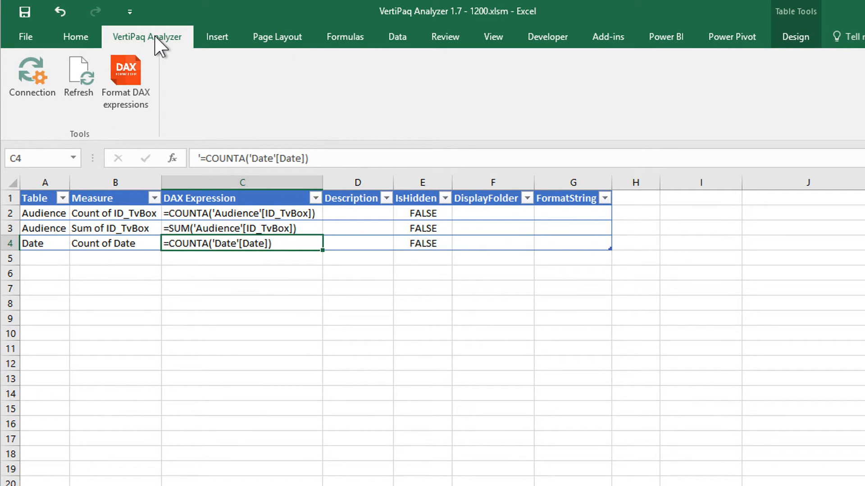
pyautogui.moveTo(131, 90)
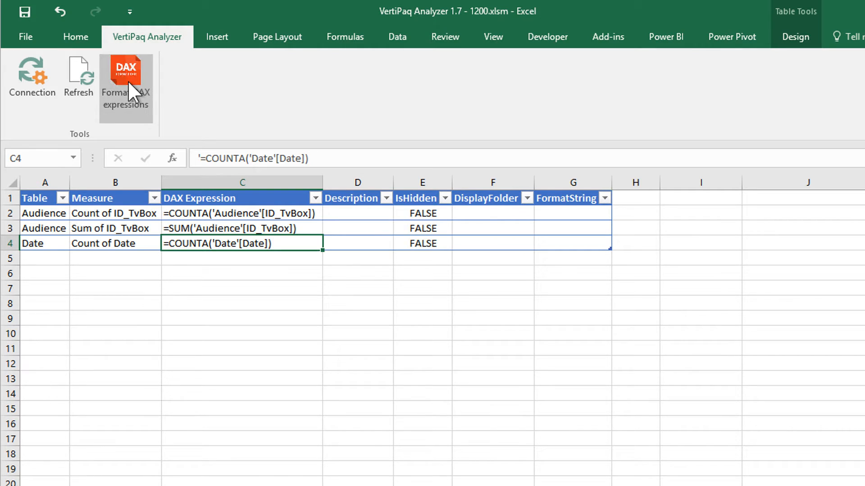
pyautogui.click(125, 80)
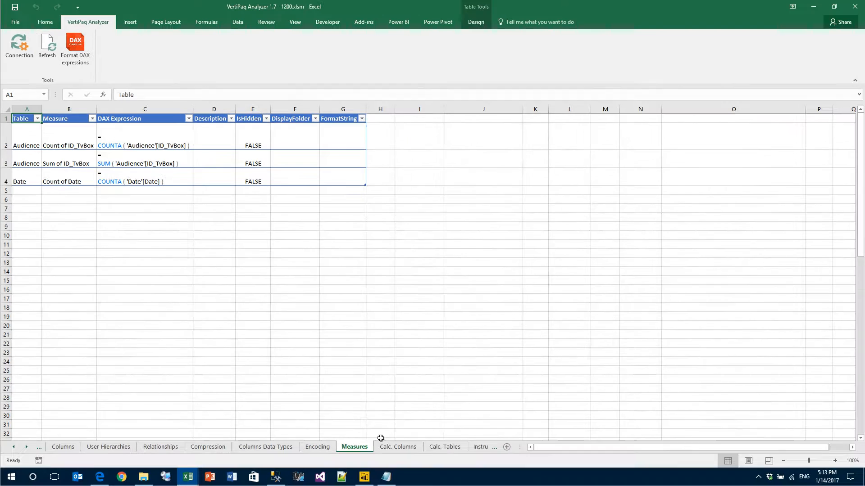
# Review the Calc. Columns and Calc. Tables sheets of the VertiPaq Analyzer workbook
pyautogui.click(398, 447)
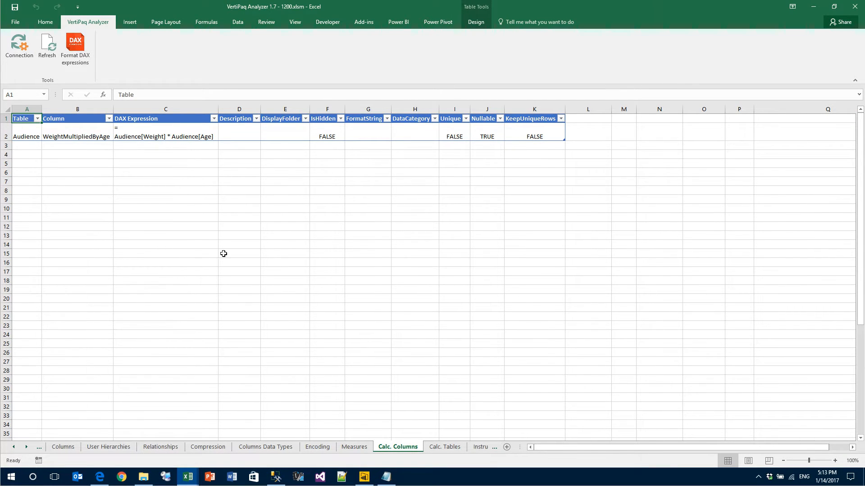
pyautogui.click(445, 447)
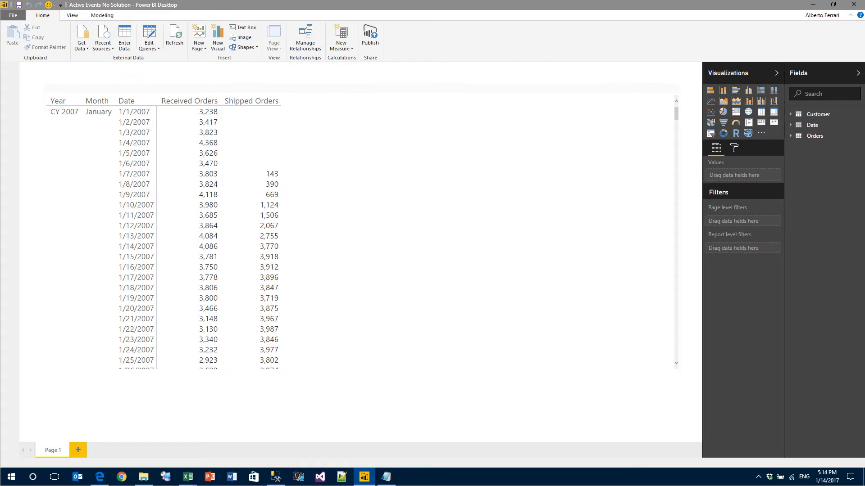
# Connect DAX Studio to the Active Events No Solution Power BI model
pyautogui.click(297, 477)
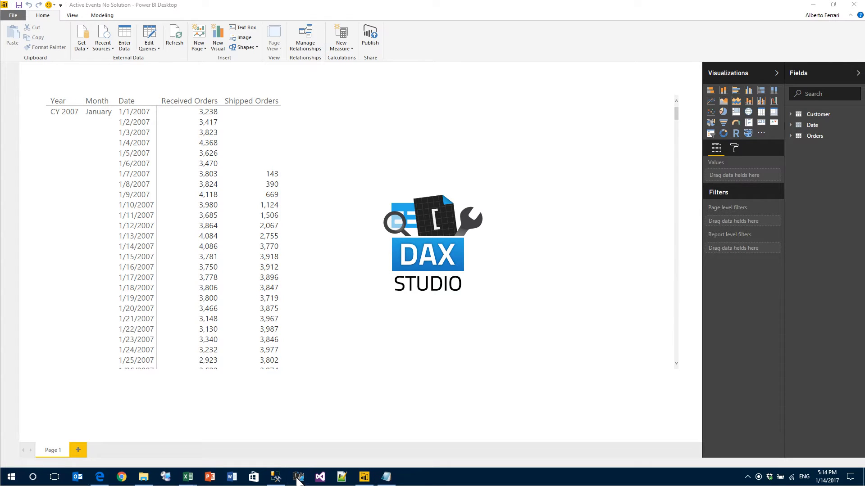
pyautogui.click(297, 477)
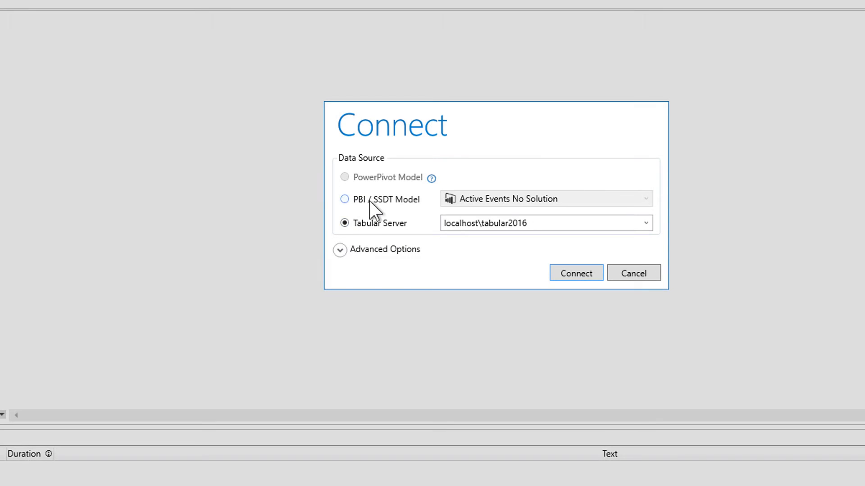
pyautogui.click(344, 199)
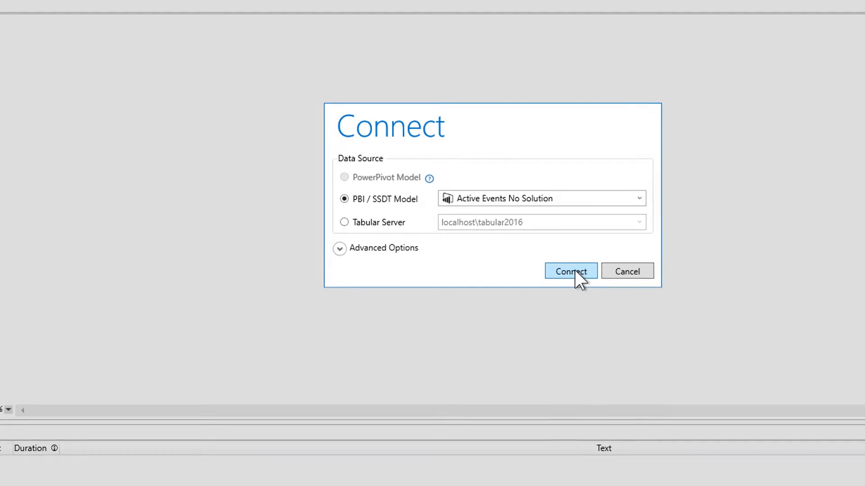
pyautogui.click(571, 271)
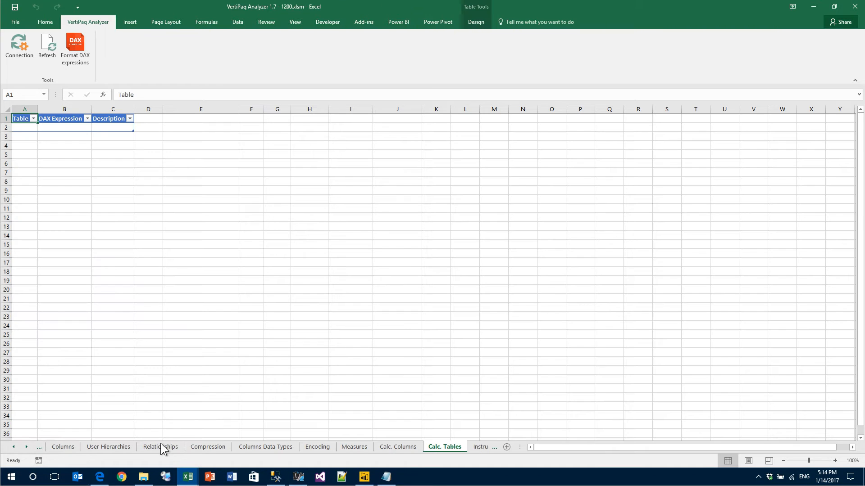
pyautogui.moveTo(427, 23)
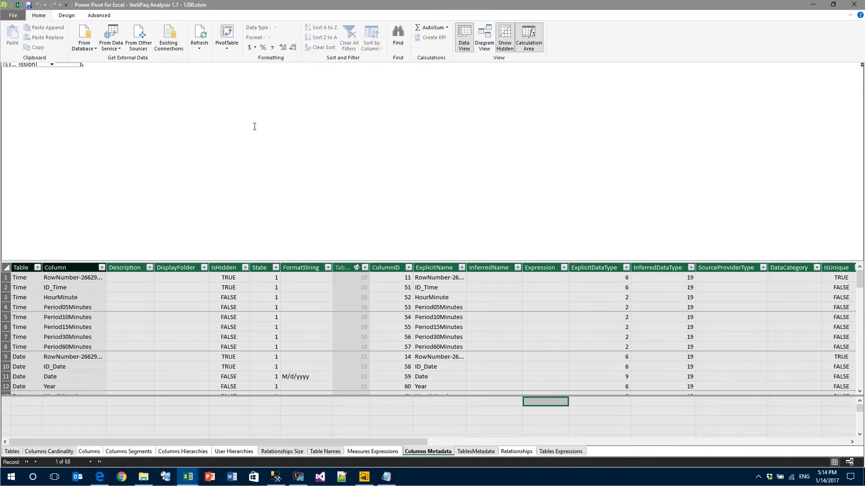
# Show the workbook data model's existing connections in Power Pivot
pyautogui.click(168, 36)
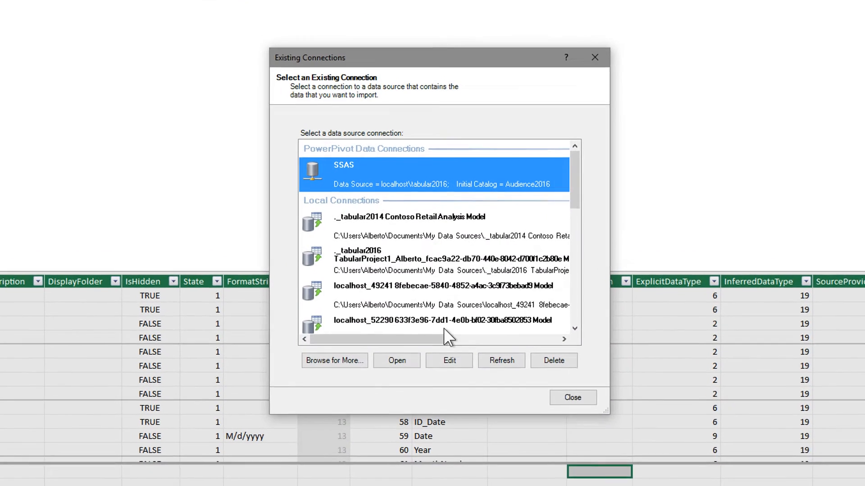
# Repoint the SSAS connection to data source localhost:58133 with the Power BI model's catalog
pyautogui.click(449, 361)
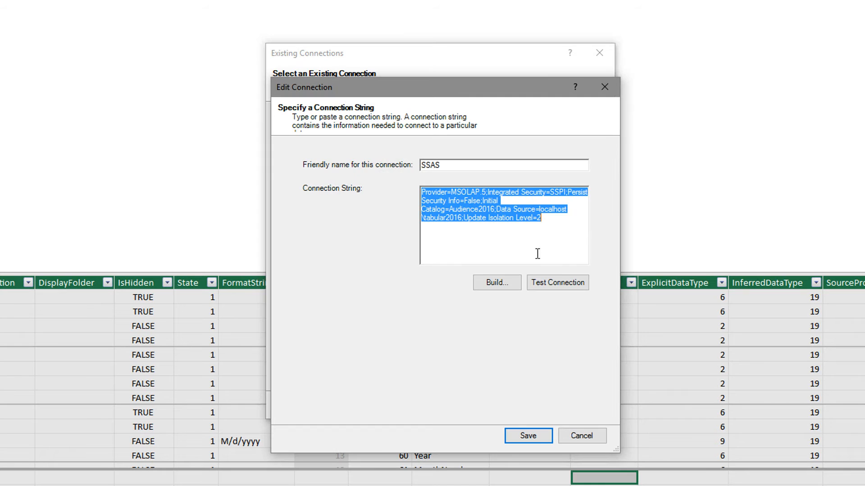
pyautogui.click(497, 282)
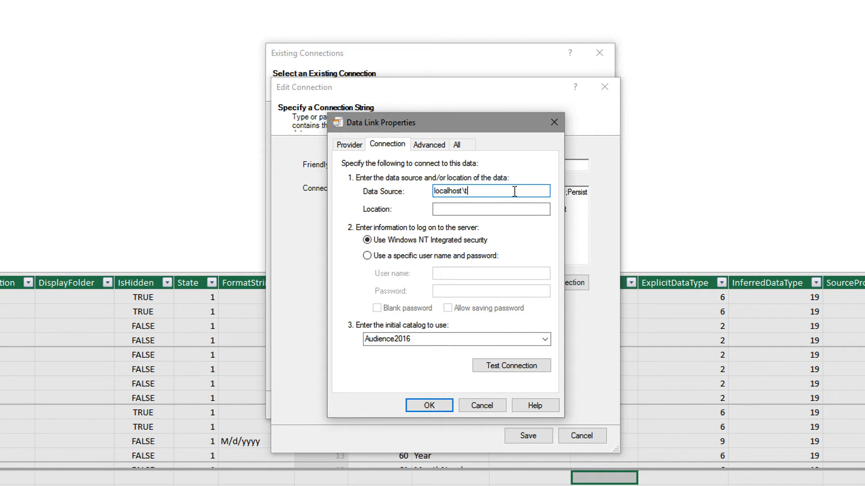
pyautogui.press('Backspace')
pyautogui.write(':')
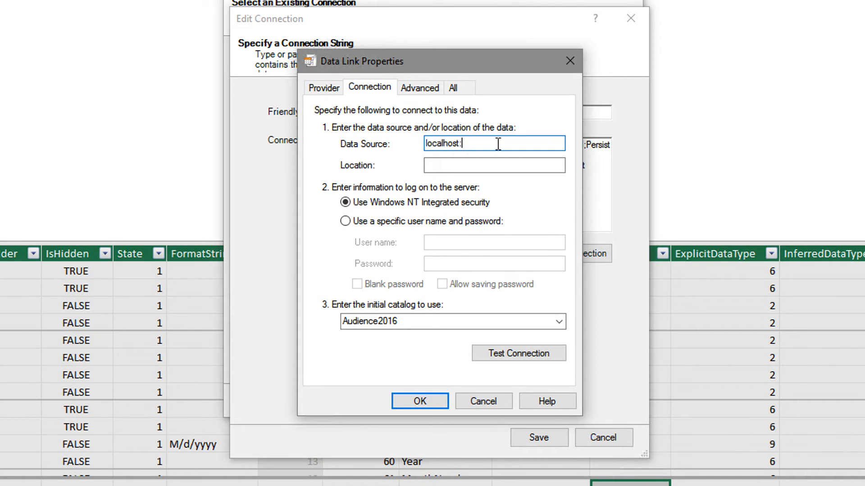
pyautogui.write('58133')
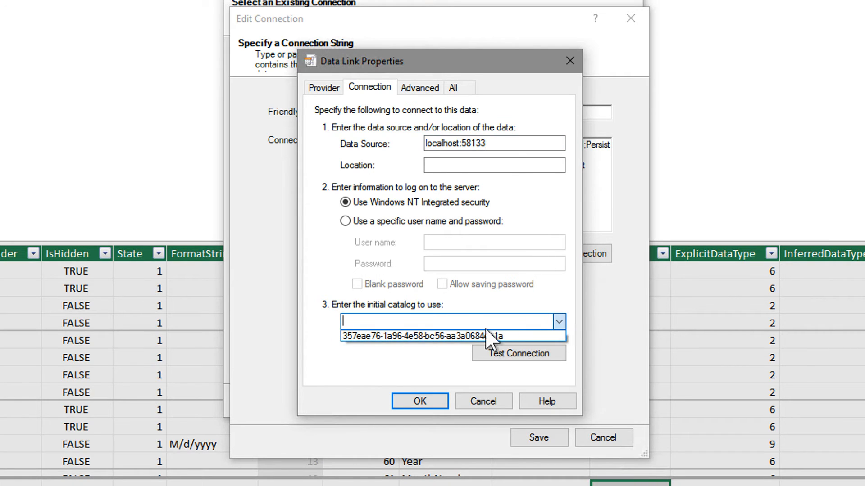
pyautogui.click(425, 336)
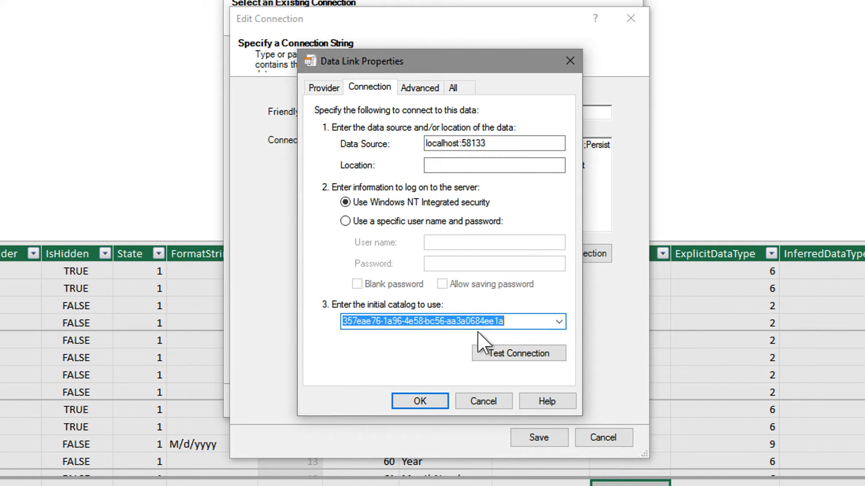
pyautogui.moveTo(501, 354)
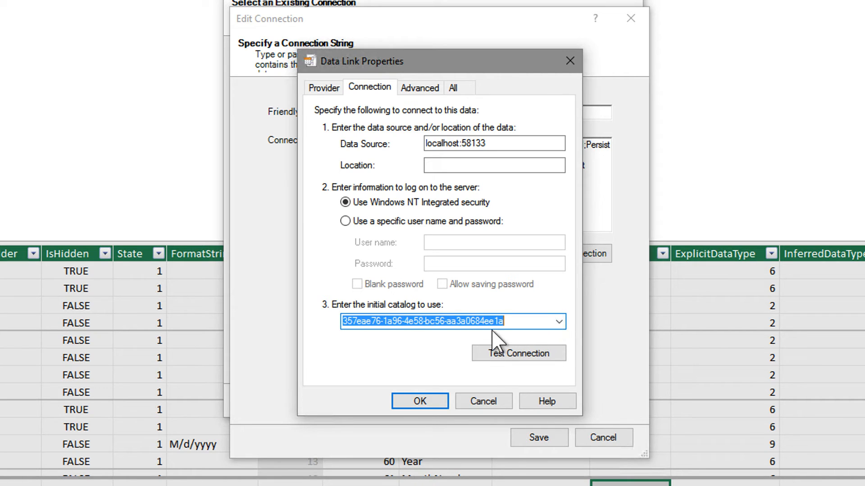
pyautogui.click(420, 401)
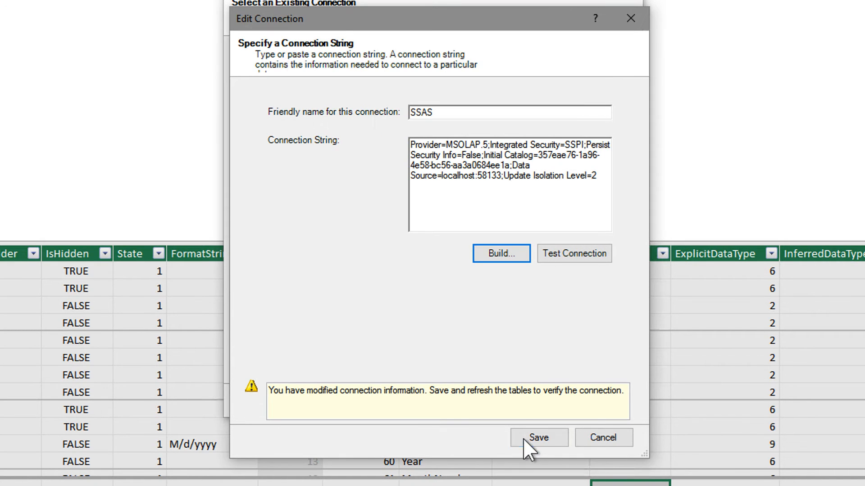
# Test the modified connection successfully, save it and leave the connections list
pyautogui.click(574, 254)
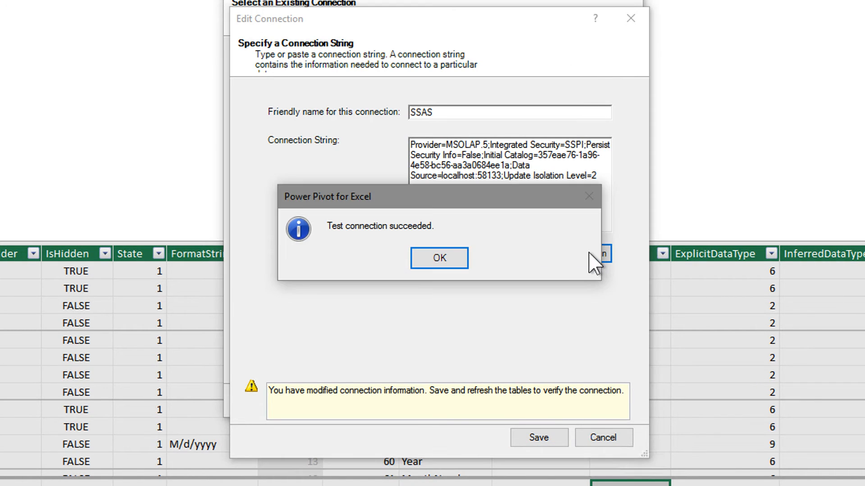
pyautogui.click(439, 258)
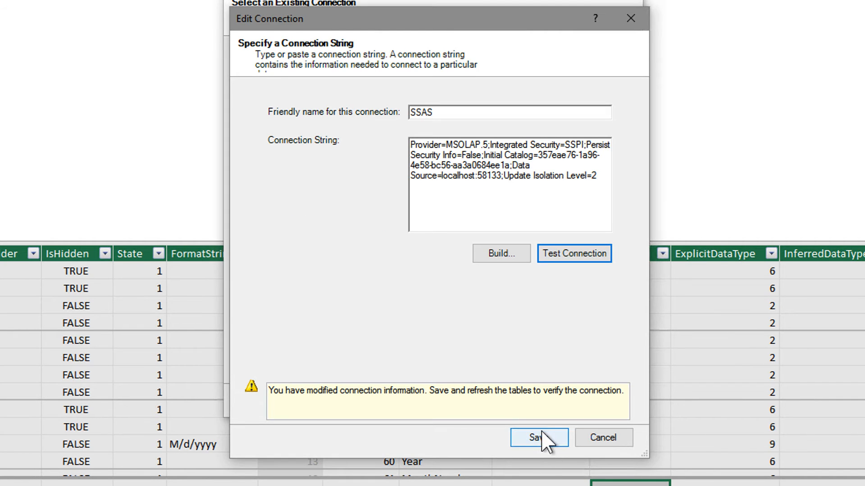
pyautogui.click(538, 438)
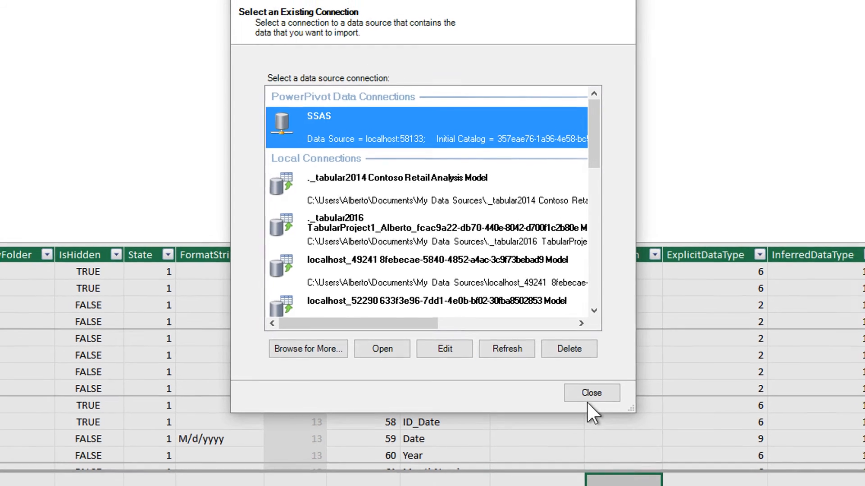
pyautogui.click(590, 393)
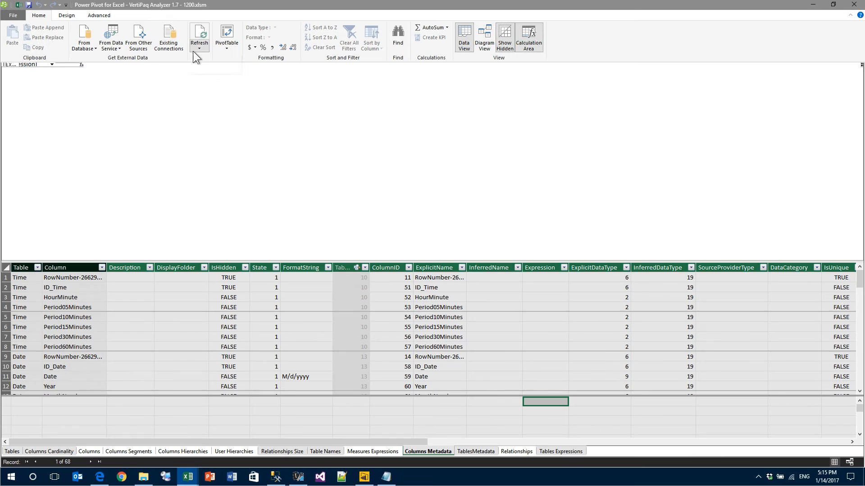
# Refresh all Power Pivot tables from the Power BI model so Customer, Date and Orders appear
pyautogui.click(199, 35)
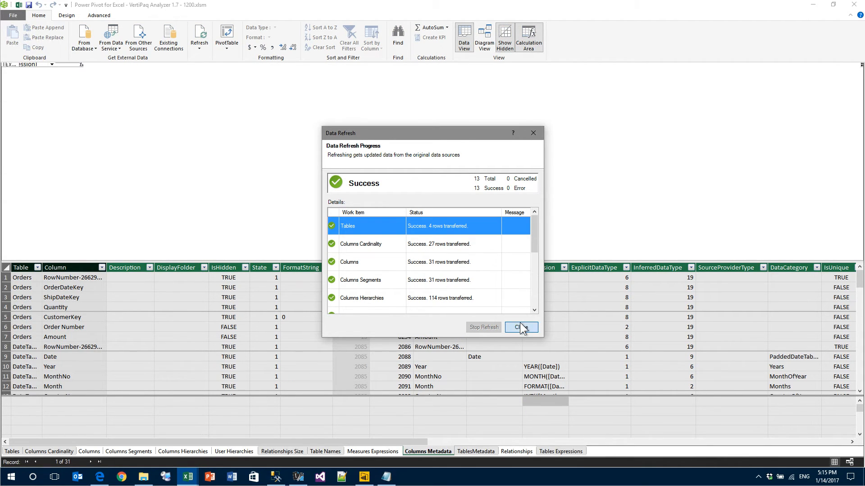
pyautogui.click(521, 328)
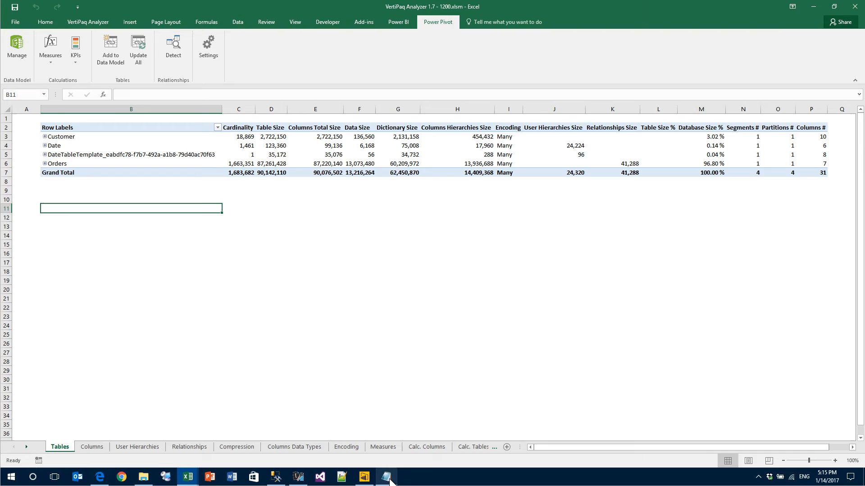
# Bring the Power BI Desktop Active Events report back to the front
pyautogui.click(382, 477)
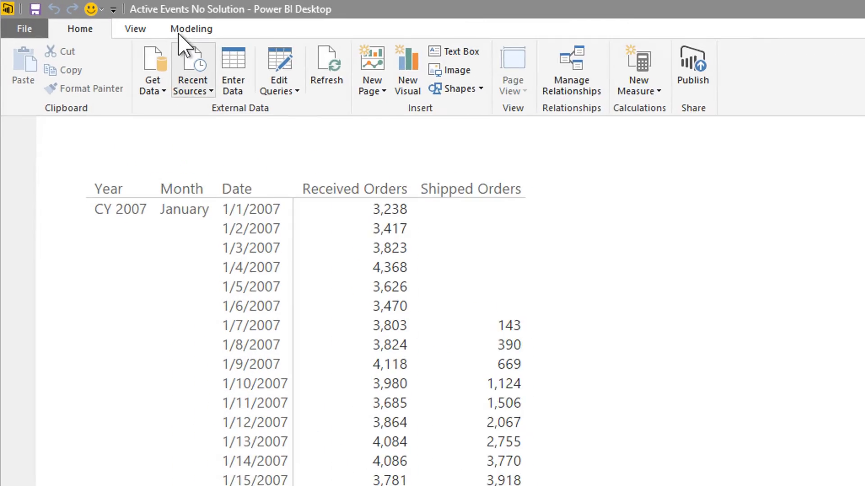
# Start a new calculated table from the Modeling commands of the model
pyautogui.click(191, 29)
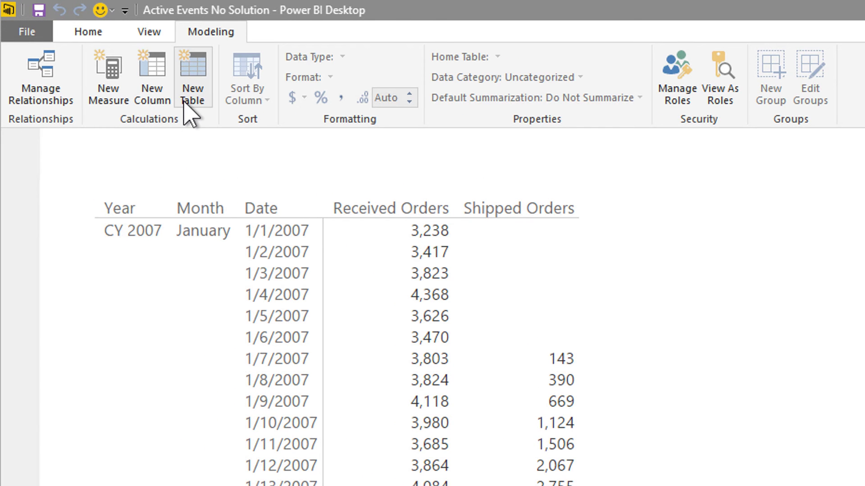
pyautogui.click(192, 73)
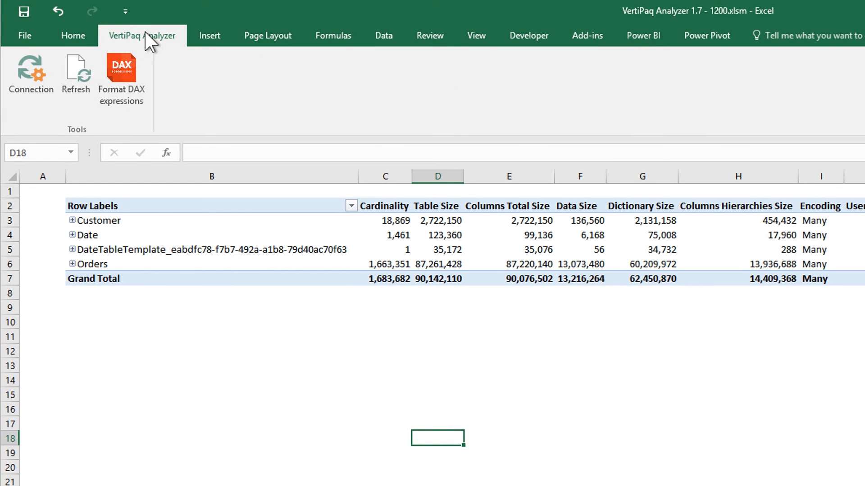
pyautogui.moveTo(69, 83)
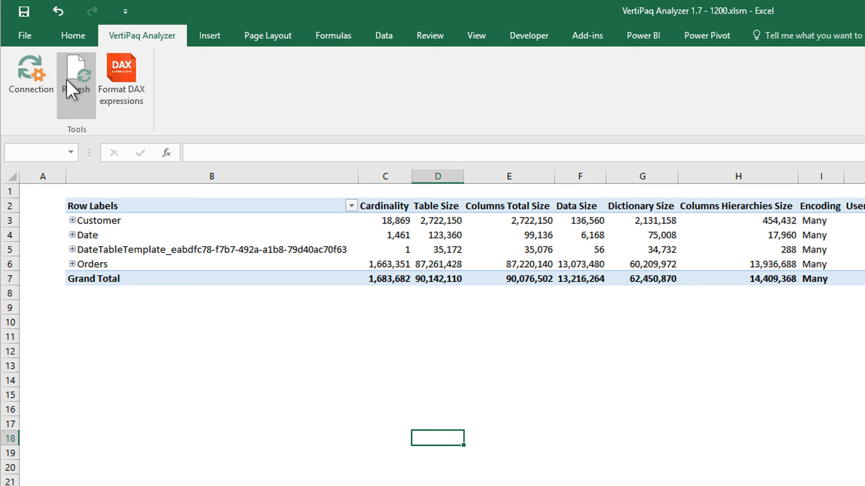
# Refresh VertiPaq Analyzer statistics and expand OpenOrders into its four columns' sizes
pyautogui.click(75, 74)
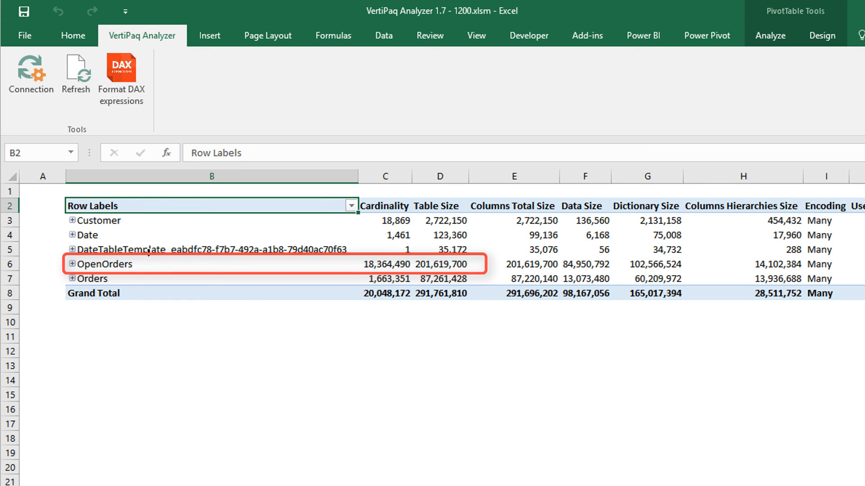
pyautogui.click(72, 264)
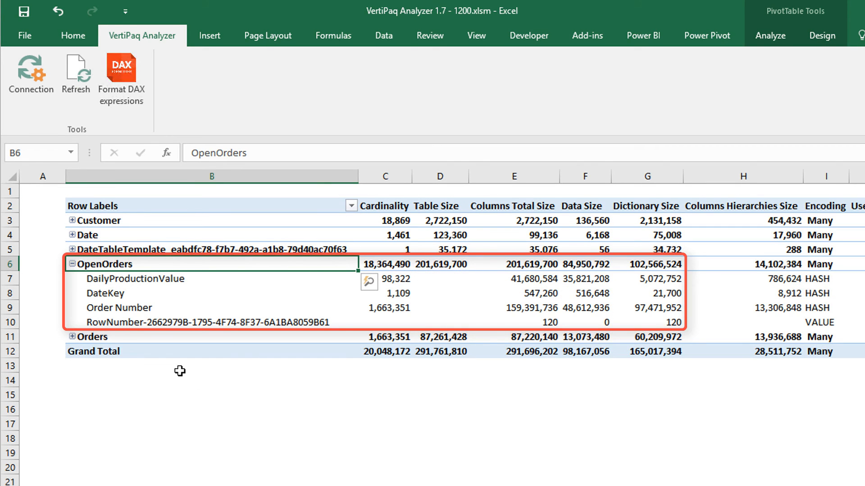